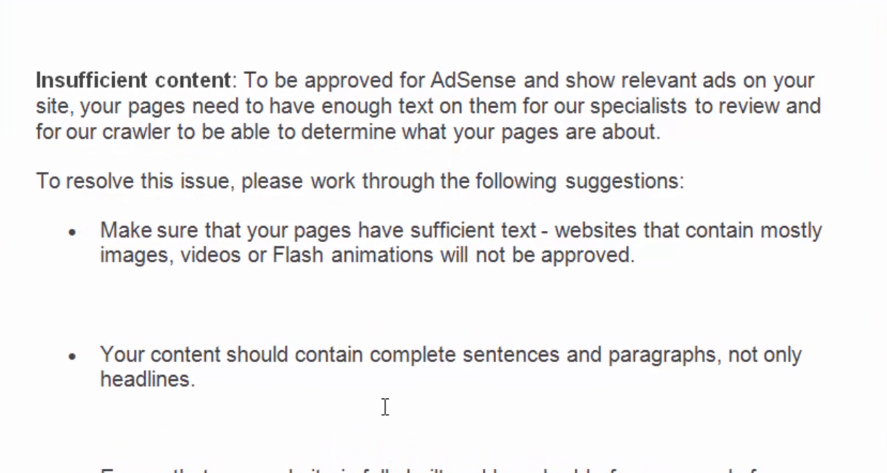
mouse_move(328, 131)
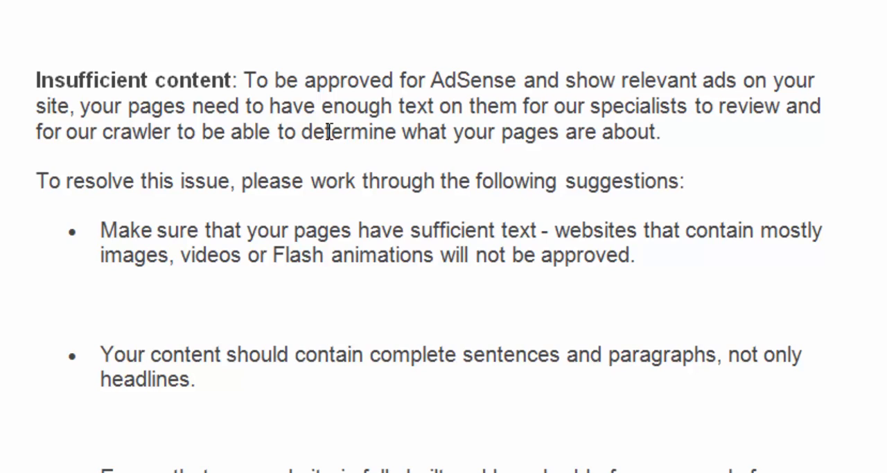
mouse_move(615, 160)
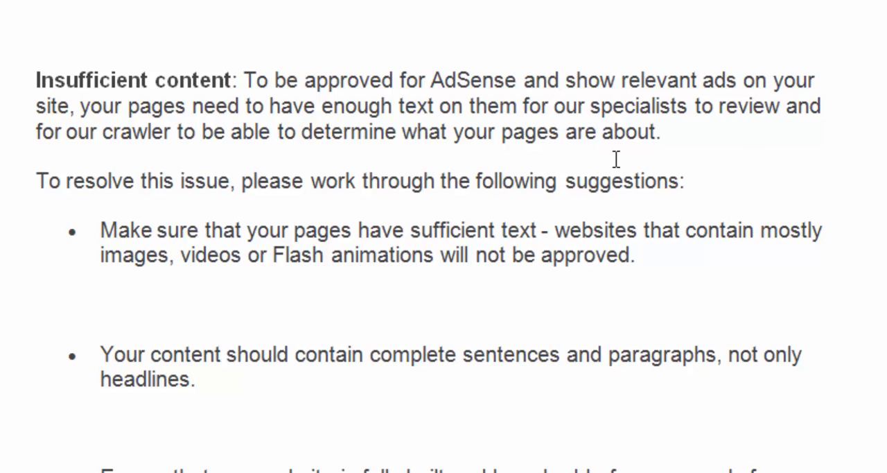
mouse_move(710, 141)
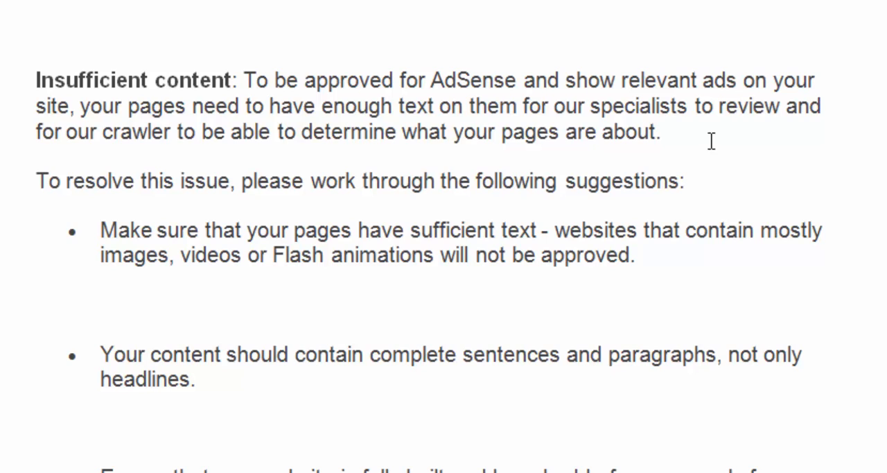
mouse_move(158, 126)
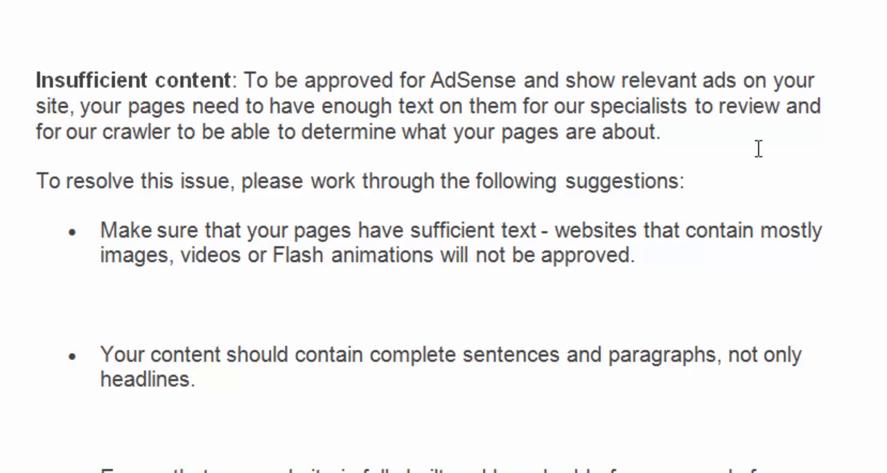
mouse_move(321, 193)
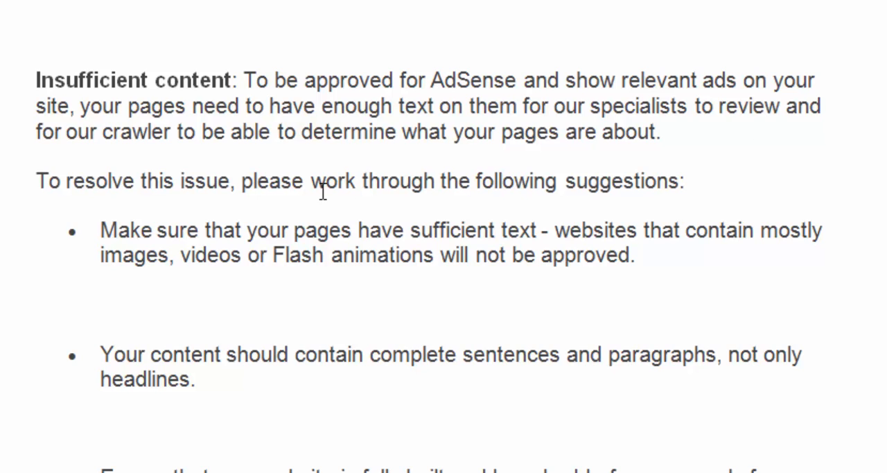
mouse_move(768, 169)
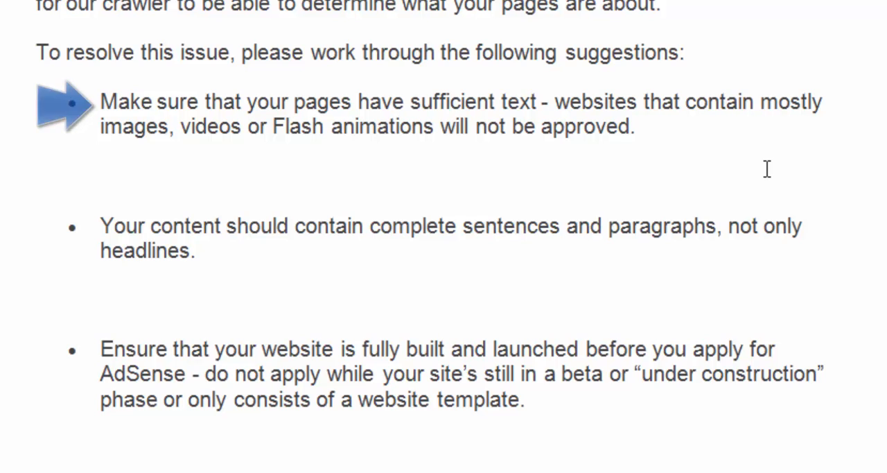
mouse_move(435, 155)
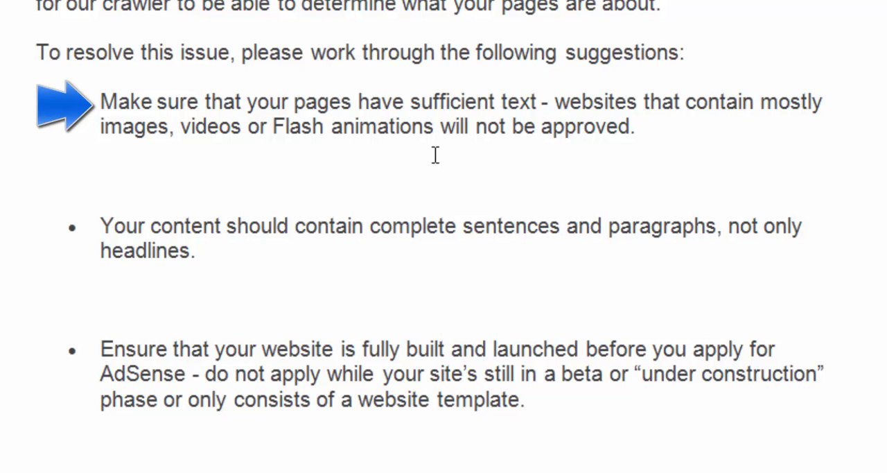
mouse_move(551, 166)
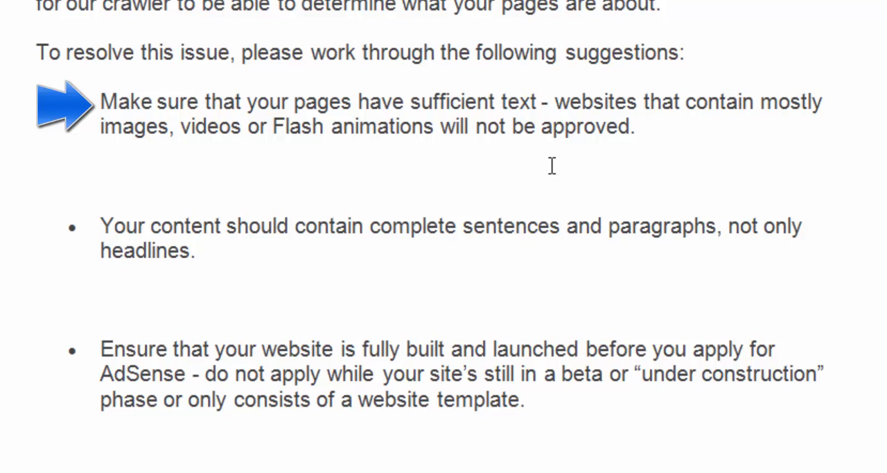
mouse_move(236, 169)
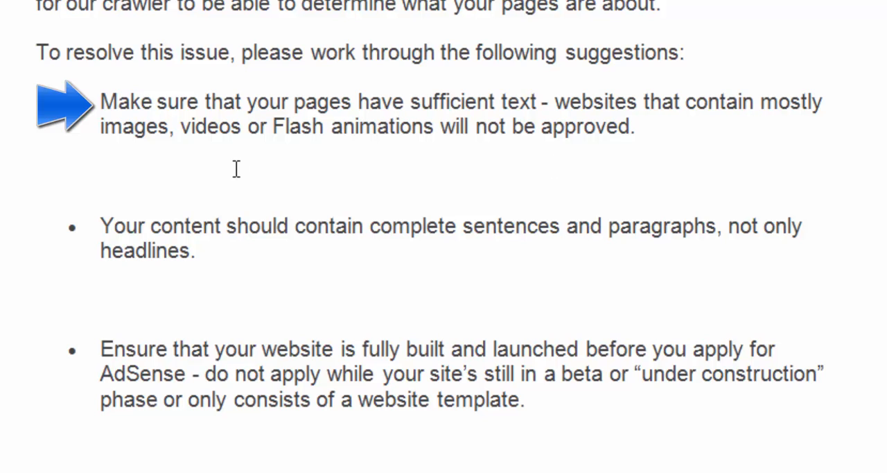
mouse_move(428, 161)
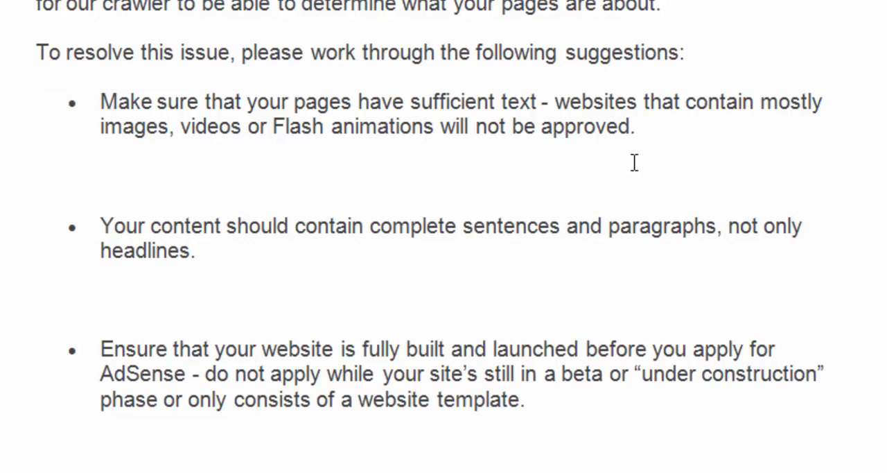
Scroll the guidance down to the bullet about placing ad code on a live page
scroll(down, 3)
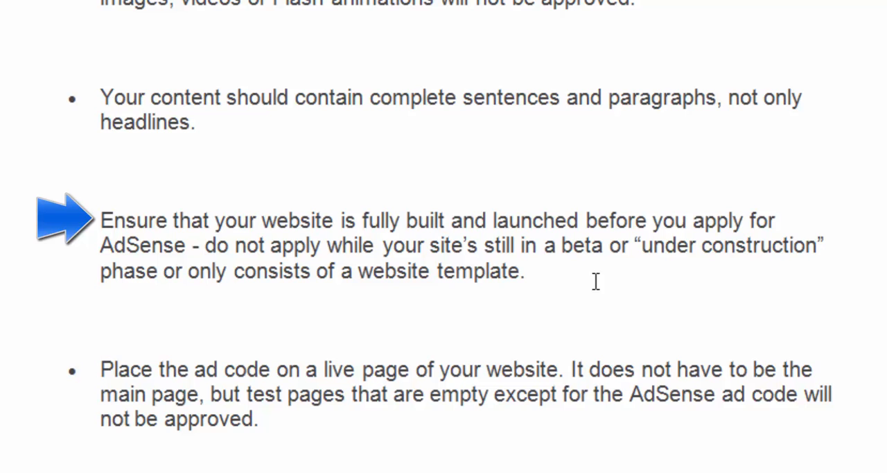
Scroll further to reveal the suggestion about clear site navigation for visitors
scroll(down, 3)
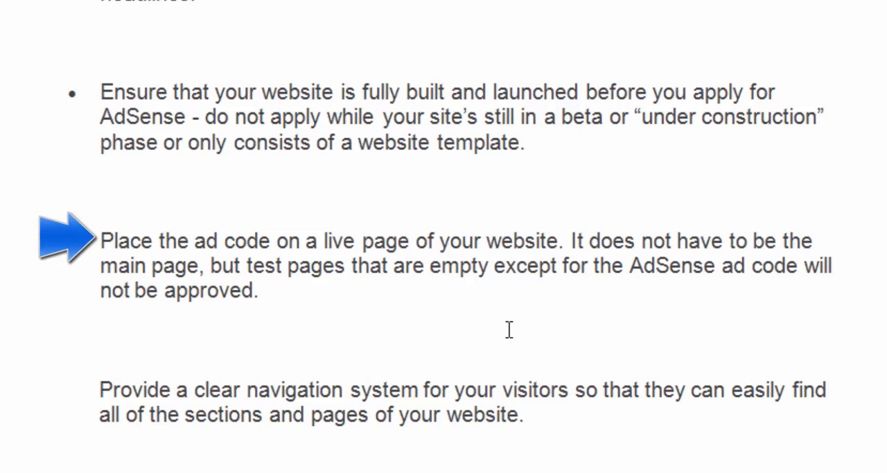
mouse_move(505, 323)
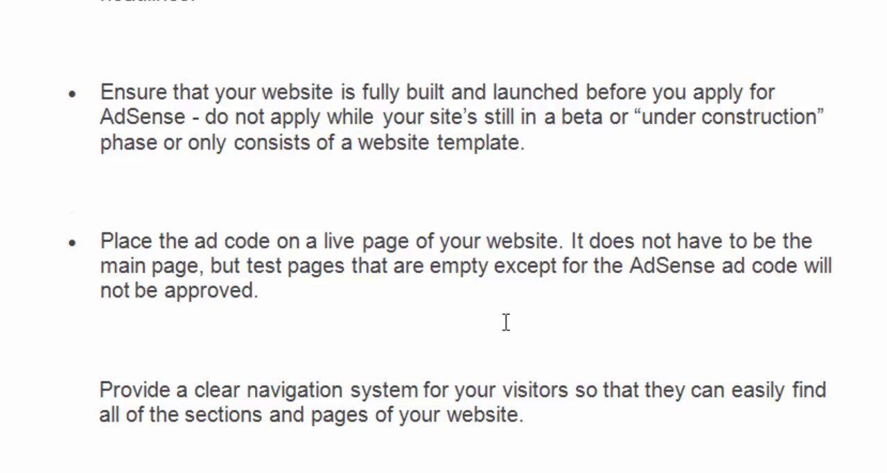
Click in the navigation paragraph and scroll to the final YouTube monetization bullet
scroll(down, 3)
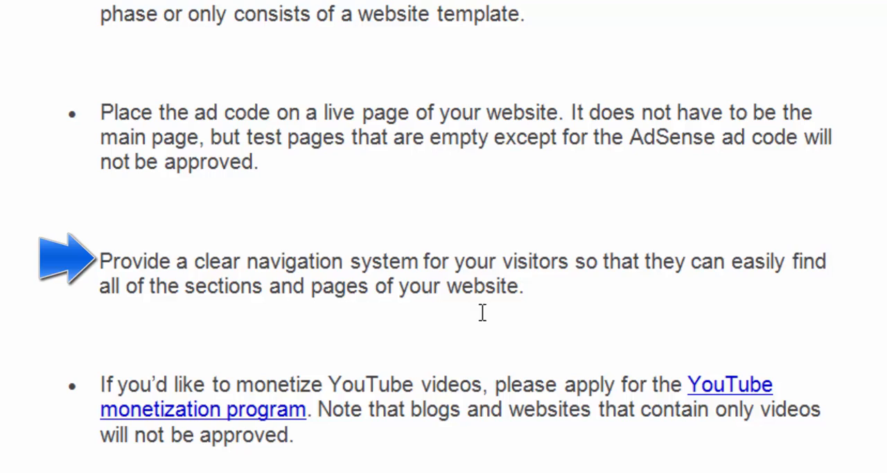
click(371, 285)
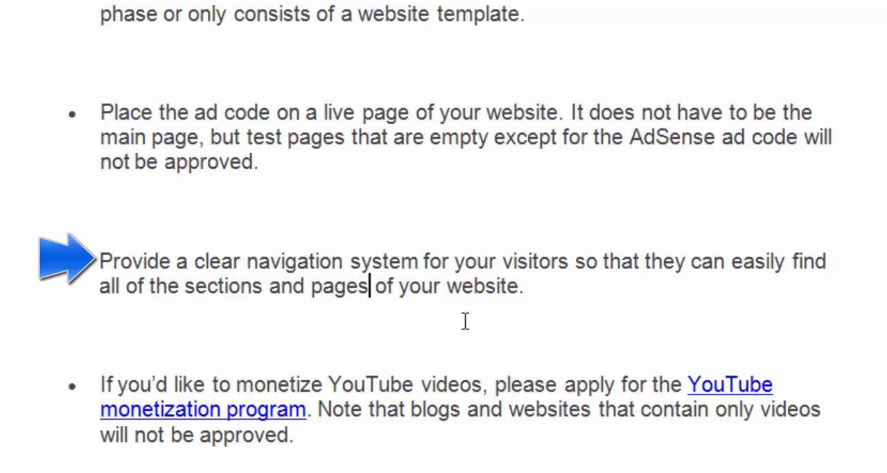
mouse_move(626, 336)
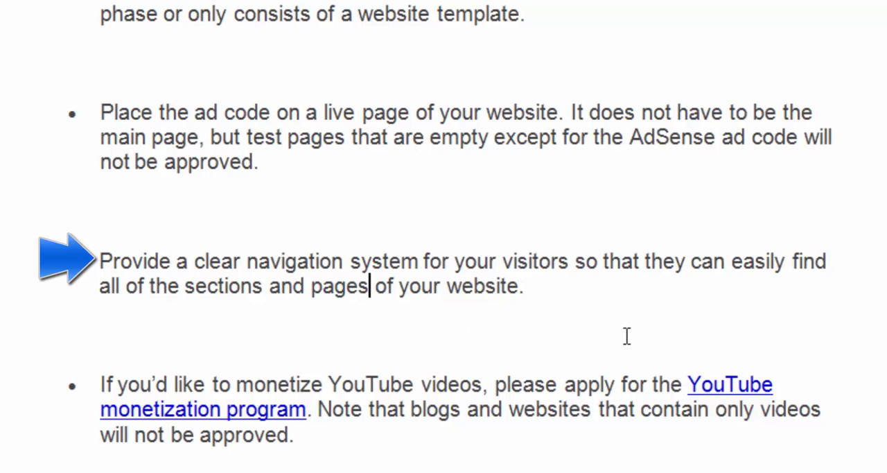
scroll(down, 3)
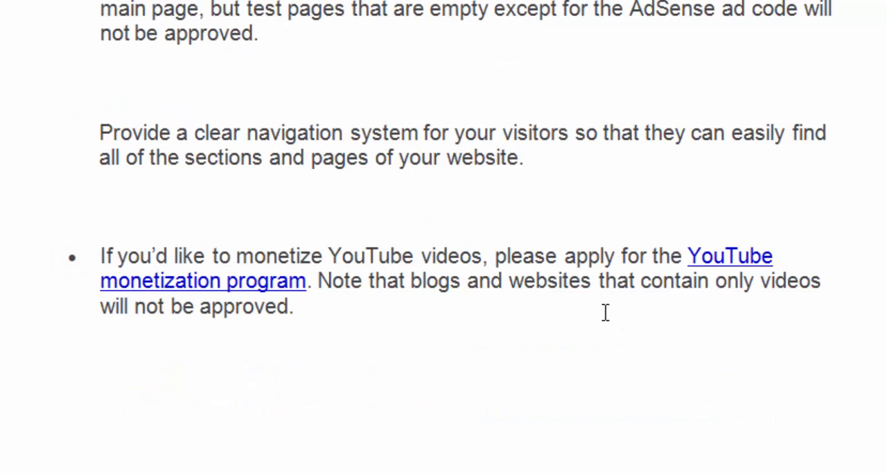